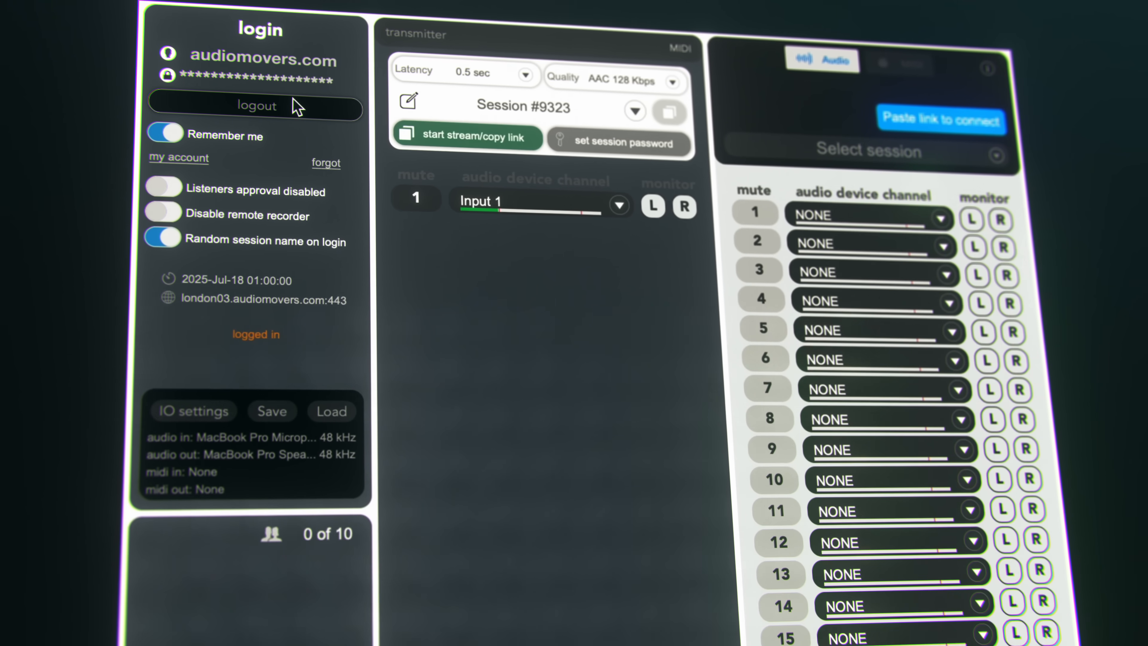
Step: Change the Listento stream latency to 0.5 sec and review the AAC 320 Kbps quality options
{"action": "left_click", "coordinate": [467, 138]}
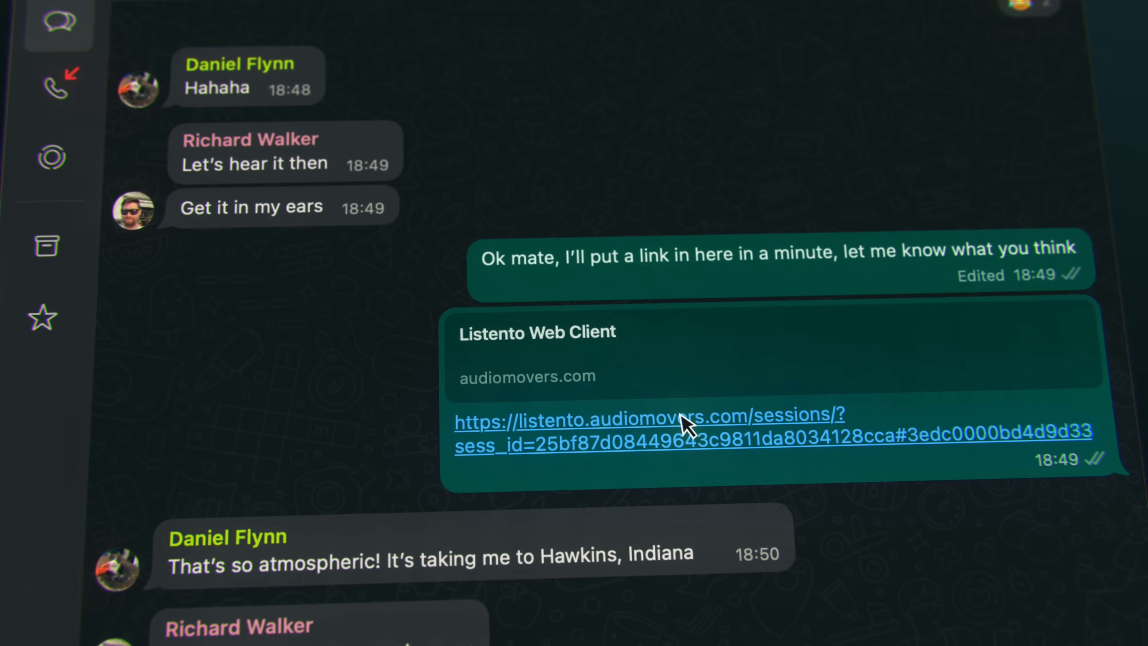
{"action": "left_click", "coordinate": [680, 426]}
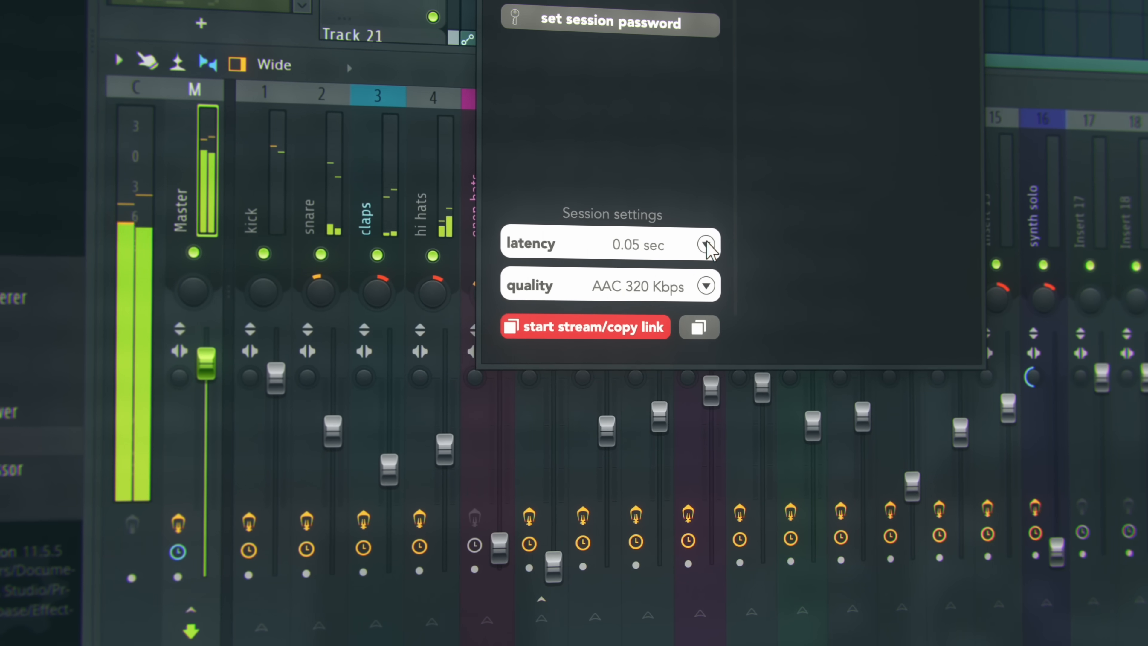
{"action": "left_click", "coordinate": [705, 245]}
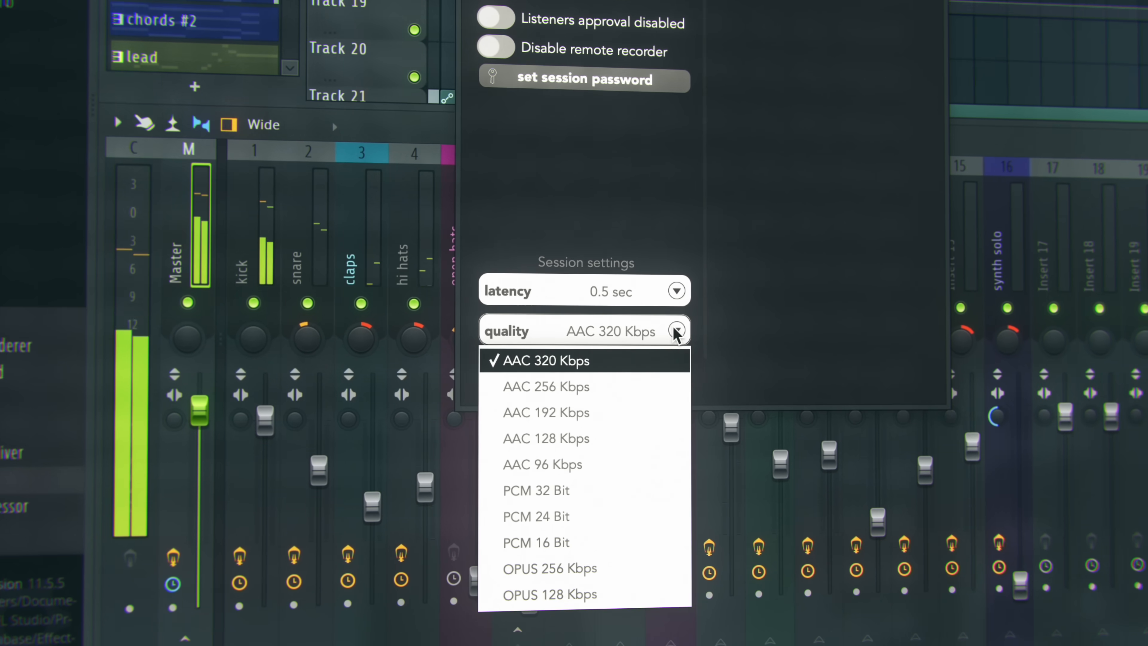
{"action": "left_click", "coordinate": [546, 438]}
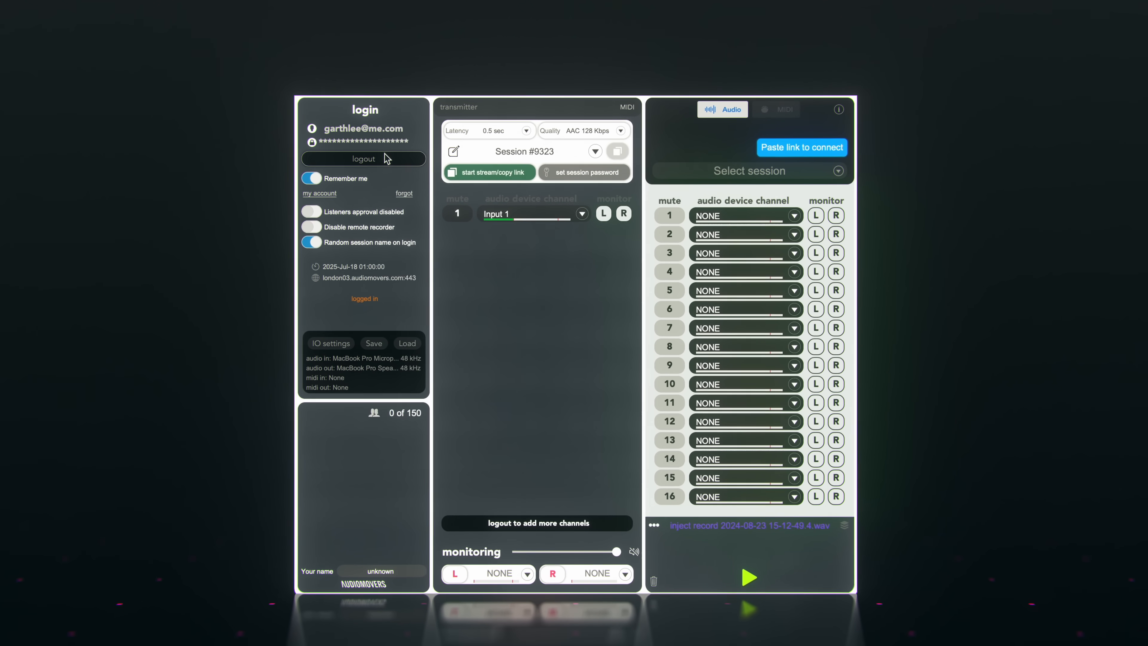
{"action": "left_click", "coordinate": [489, 172]}
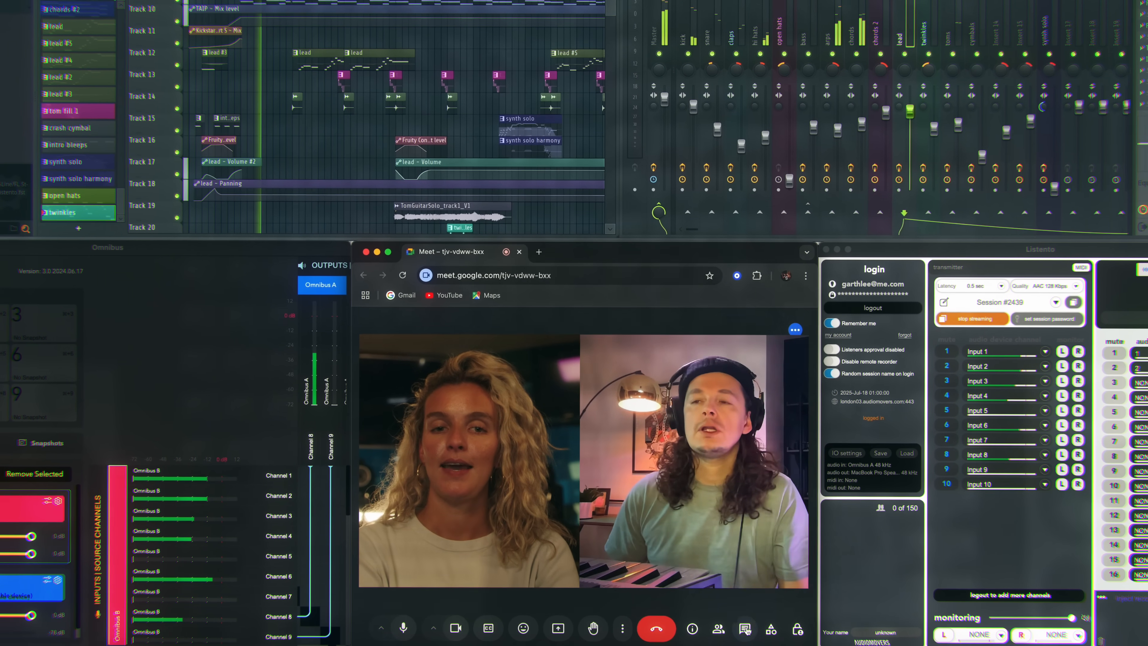
Step: Paste and send the Listento session link in Meet's in-call messages, then log in to the plugin
{"action": "left_click", "coordinate": [744, 629]}
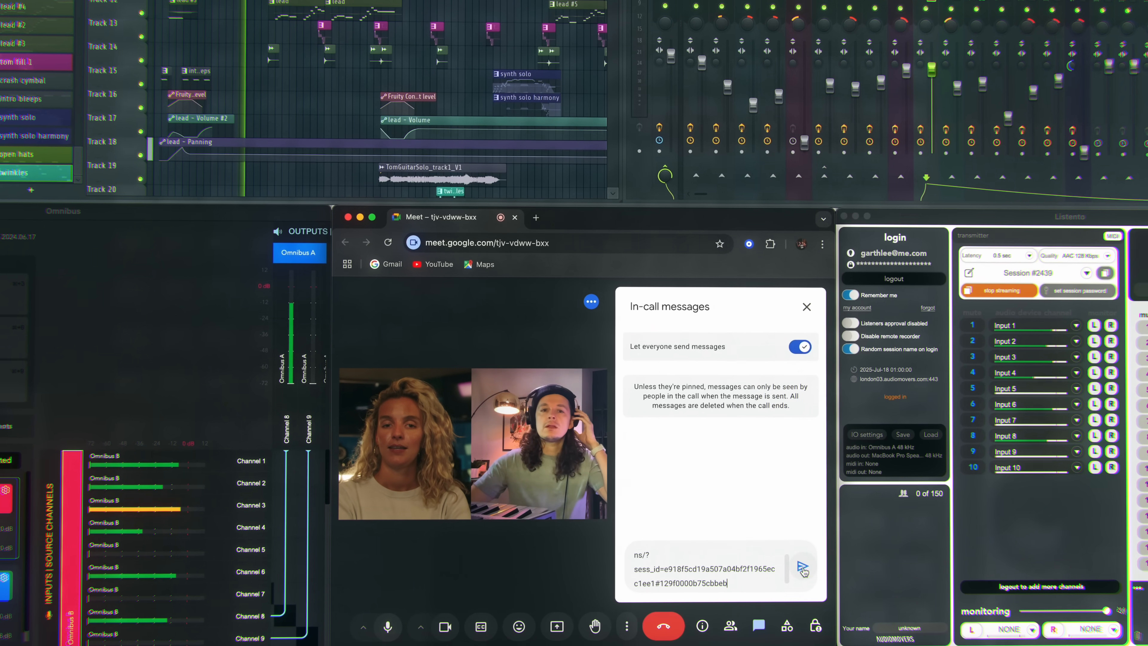
{"action": "left_click", "coordinate": [803, 565]}
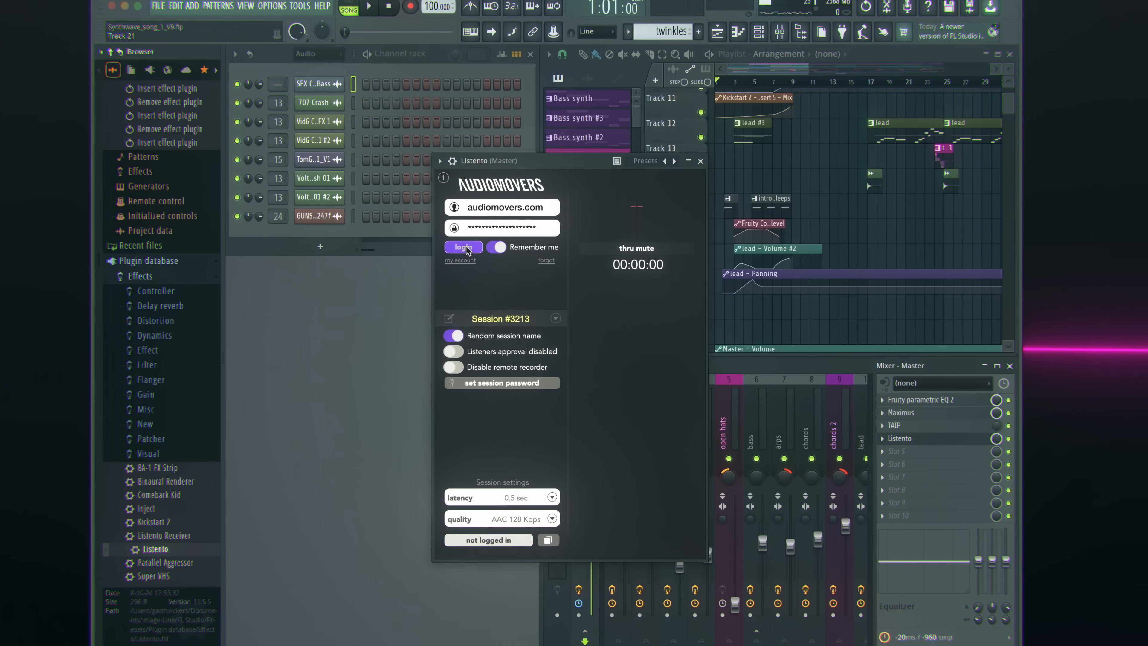
{"action": "left_click", "coordinate": [463, 247]}
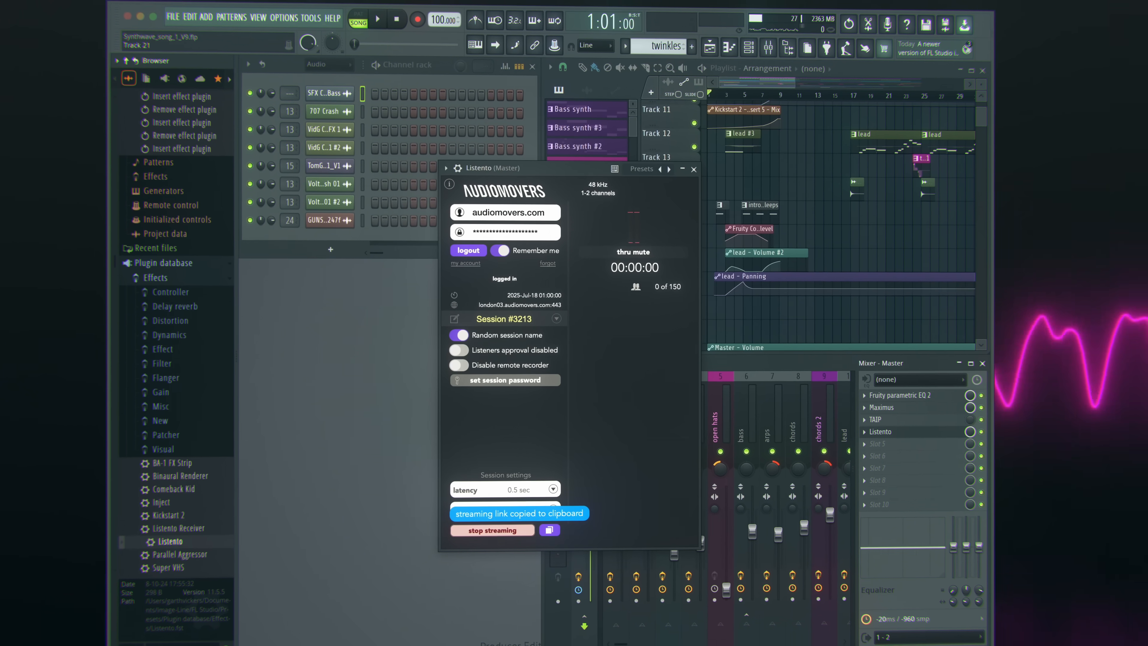